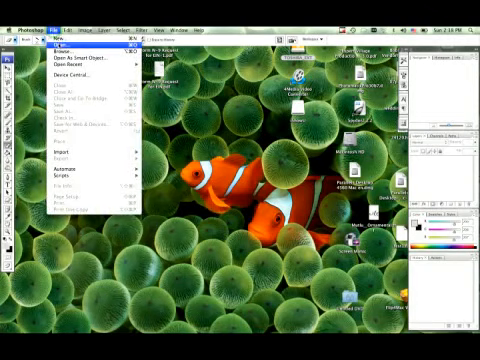
- Bring up File > Open and choose an image thumbnail from the folder
{"action": "left_click", "coordinate": [48, 44]}
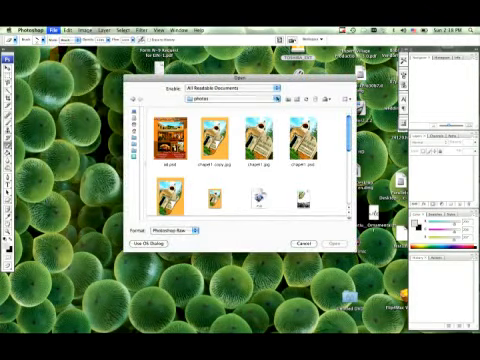
{"action": "left_click", "coordinate": [204, 92]}
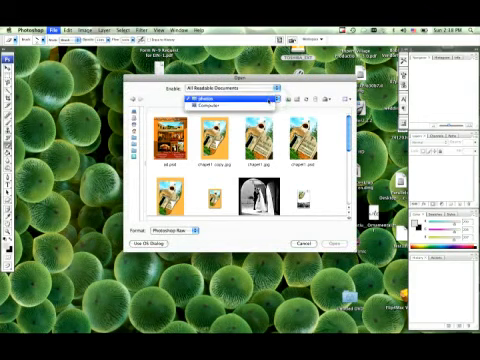